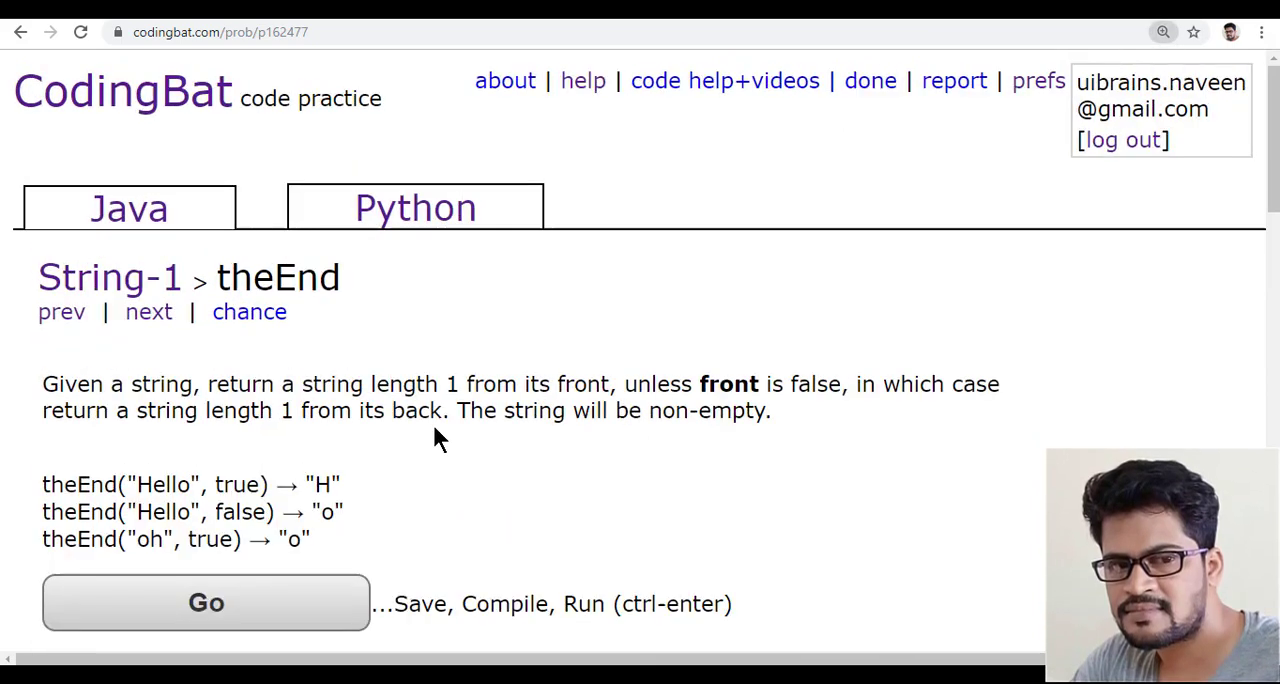
Read theEnd problem on CodingBat and copy the theEnd(String str, boolean front) starter signature.
double_click(161, 384)
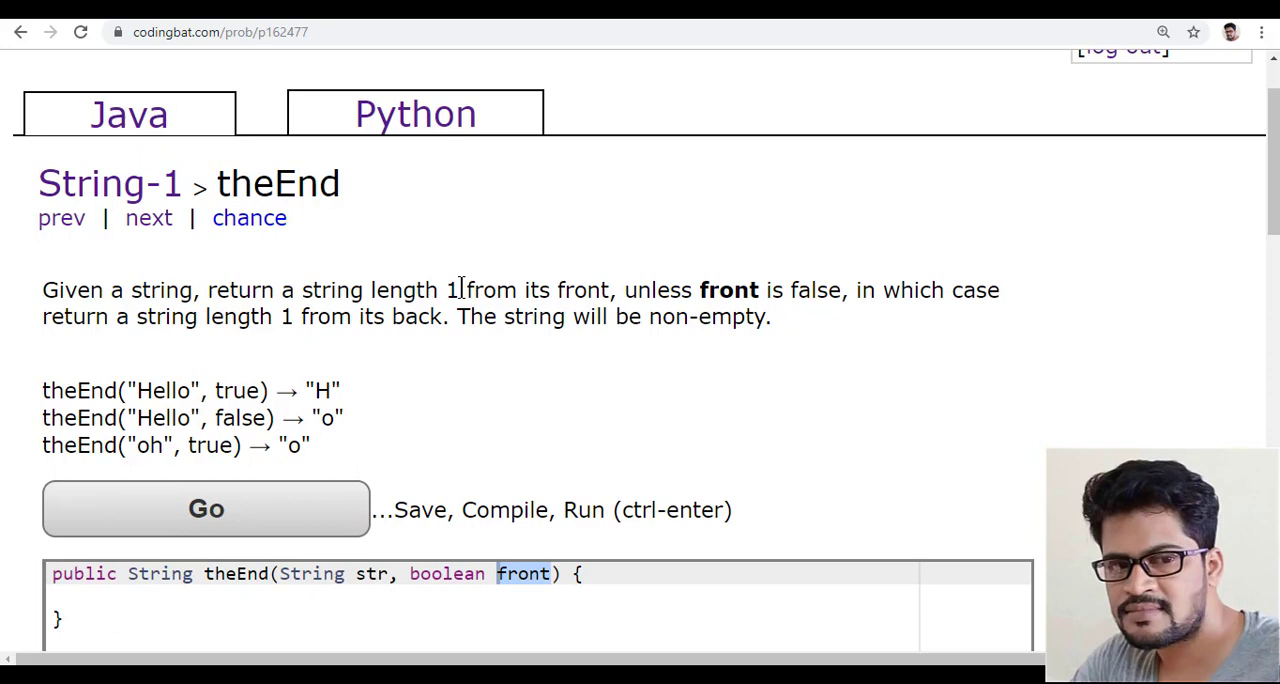
mouse_move(635, 327)
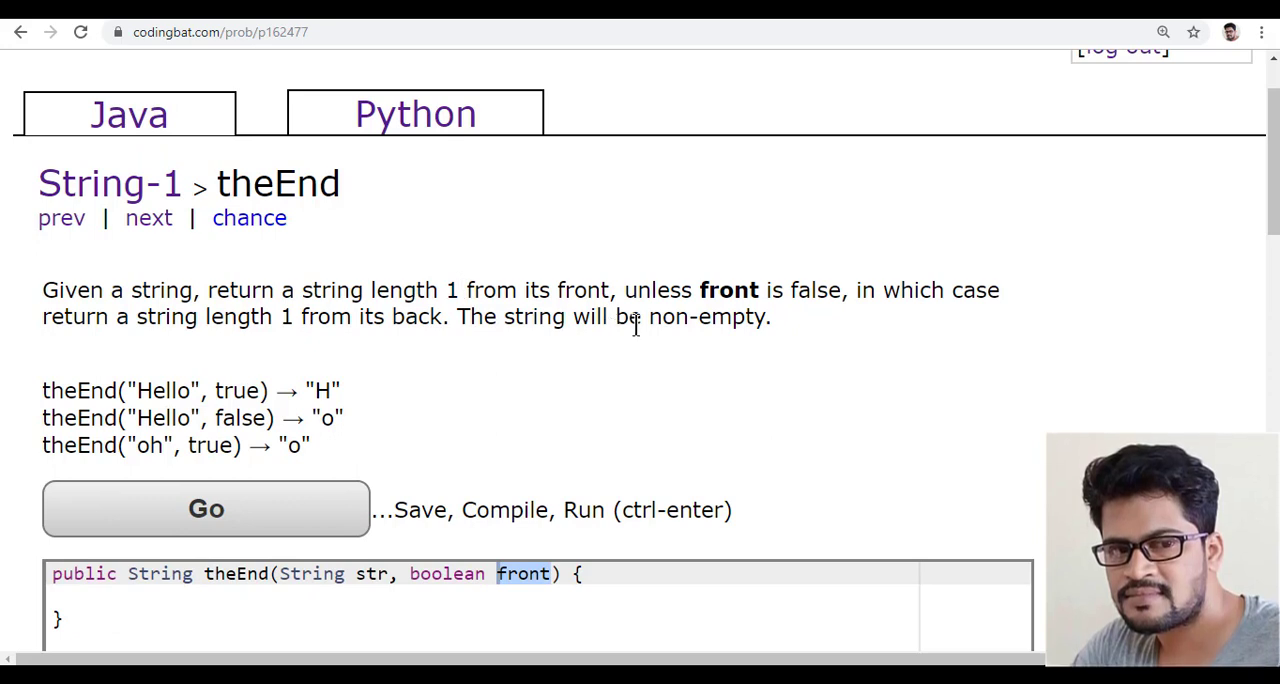
left_click_drag(632, 290, 840, 290)
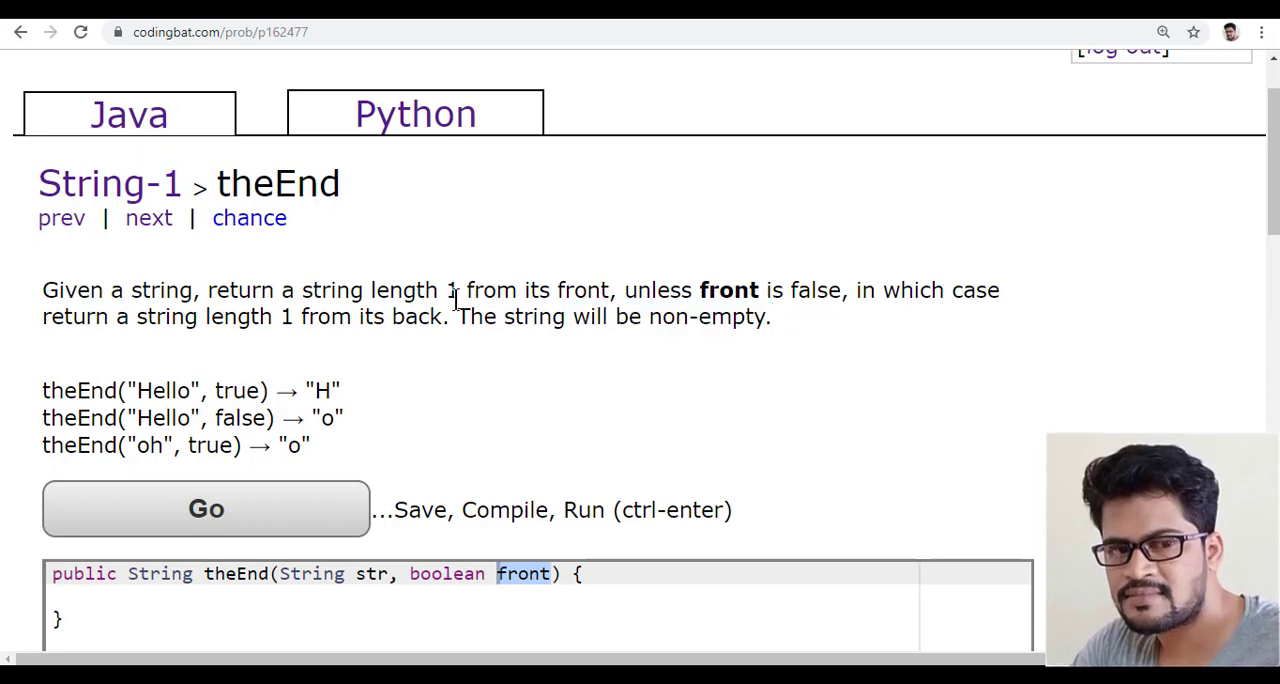
left_click_drag(457, 317, 762, 317)
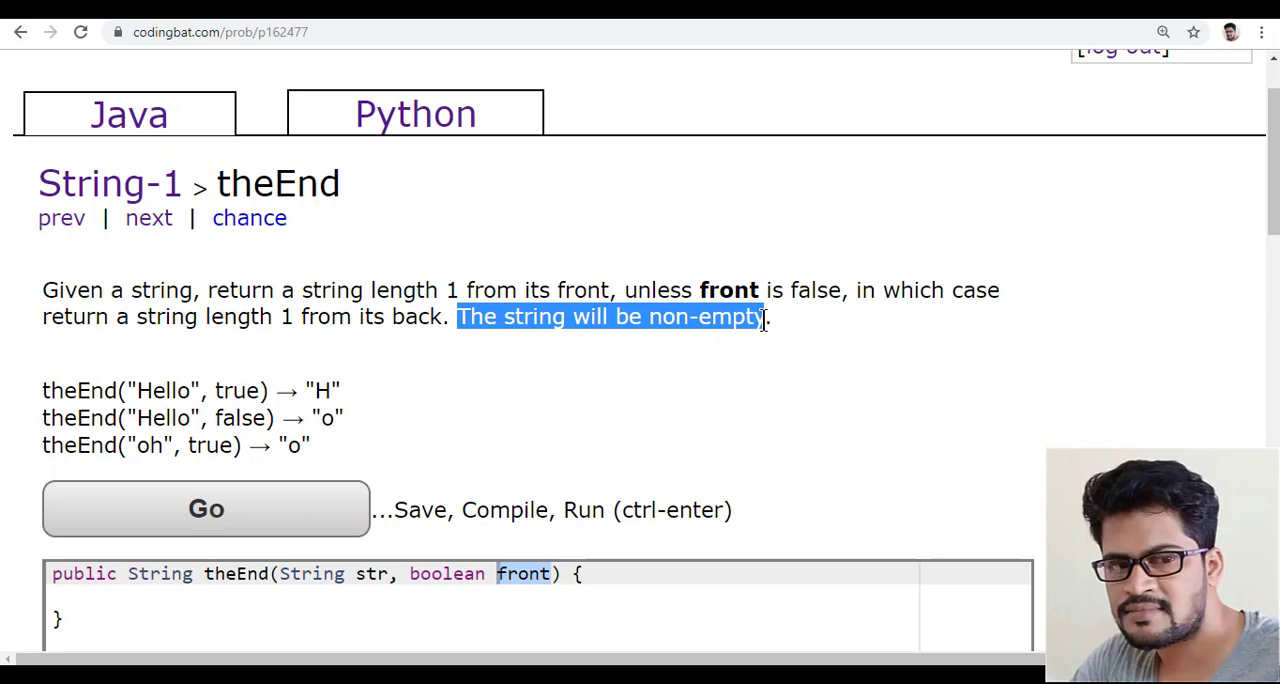
mouse_move(740, 367)
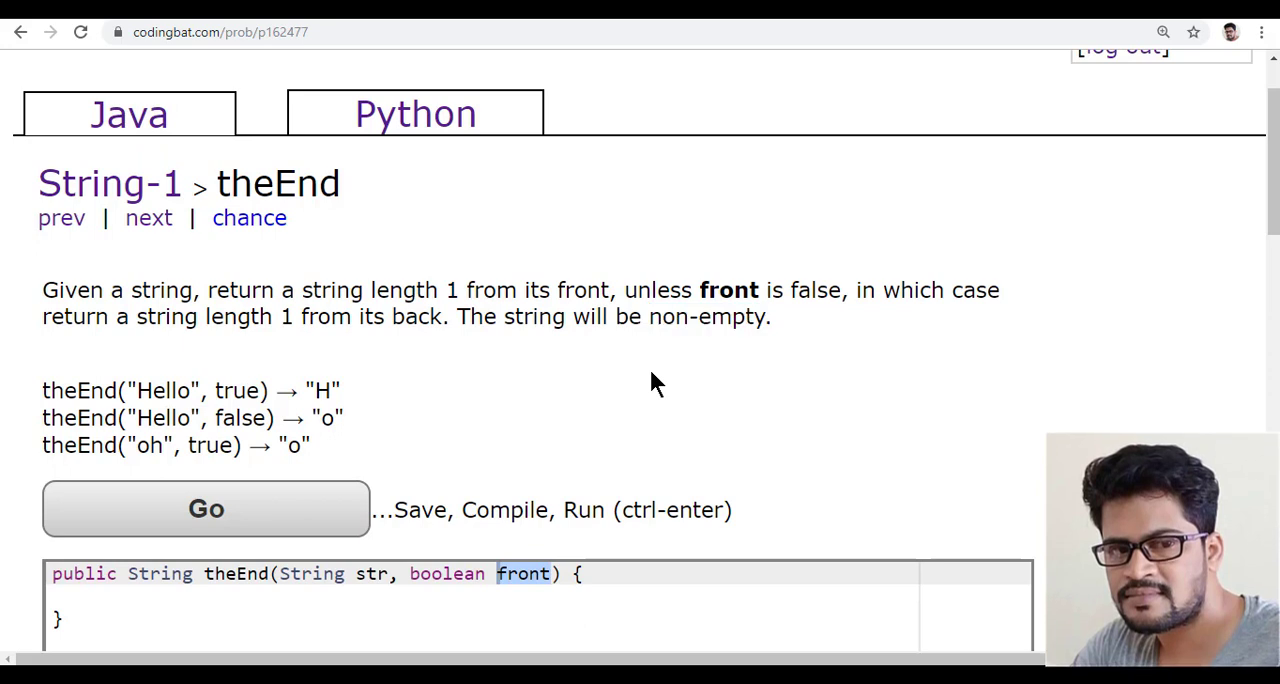
mouse_move(510, 323)
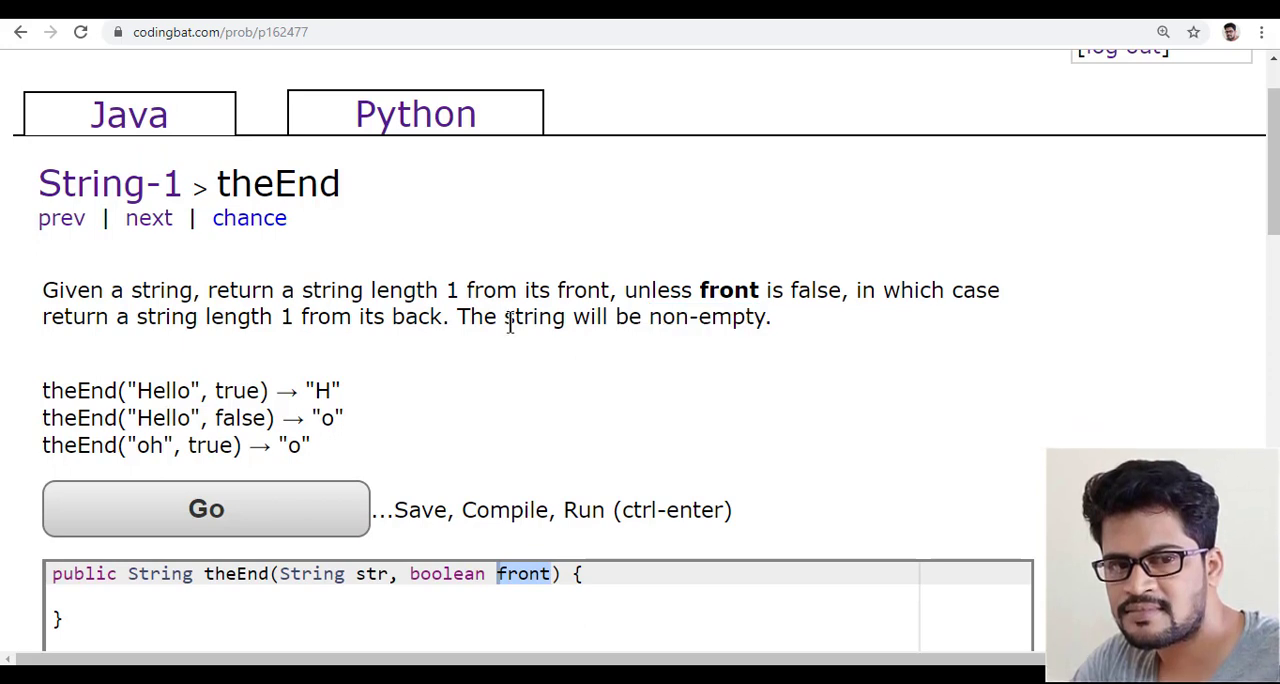
mouse_move(575, 347)
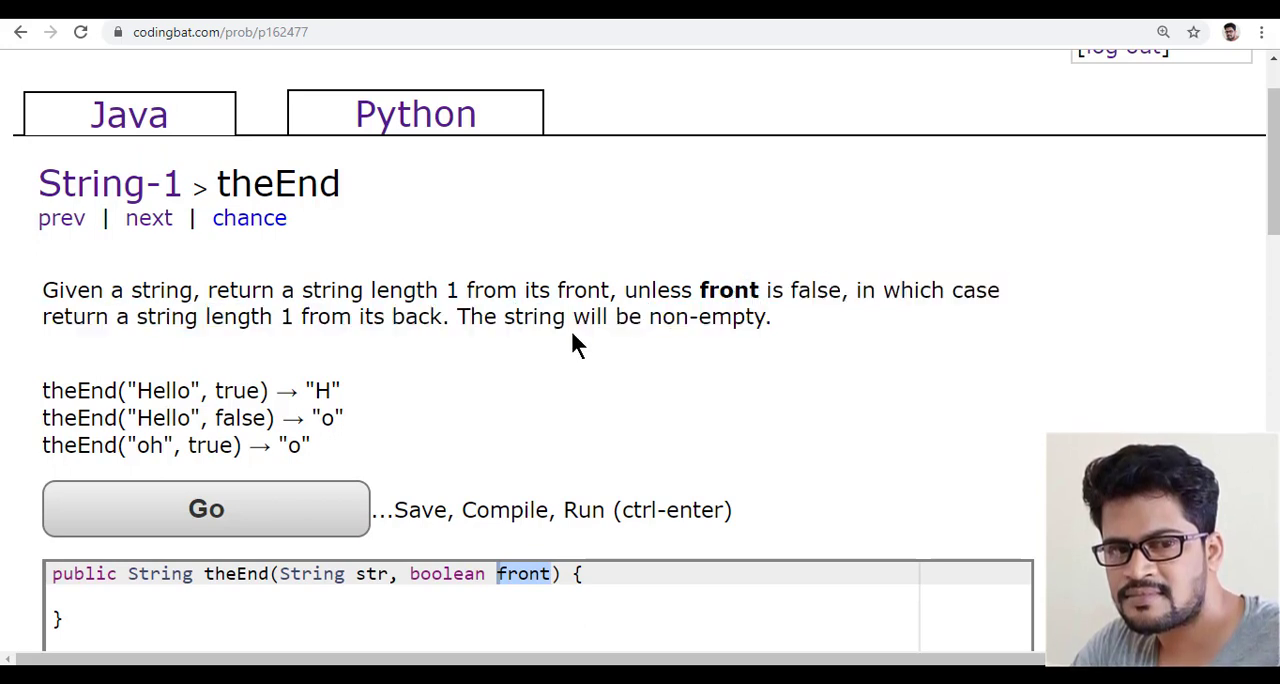
mouse_move(478, 360)
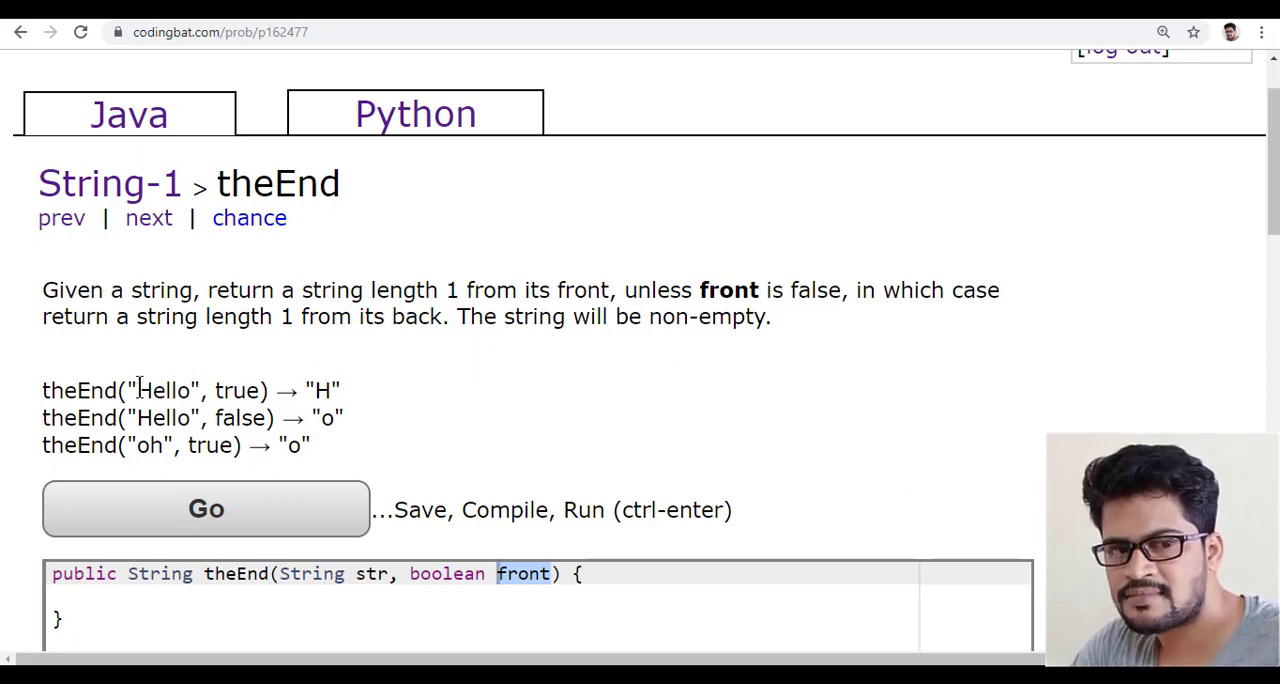
double_click(237, 390)
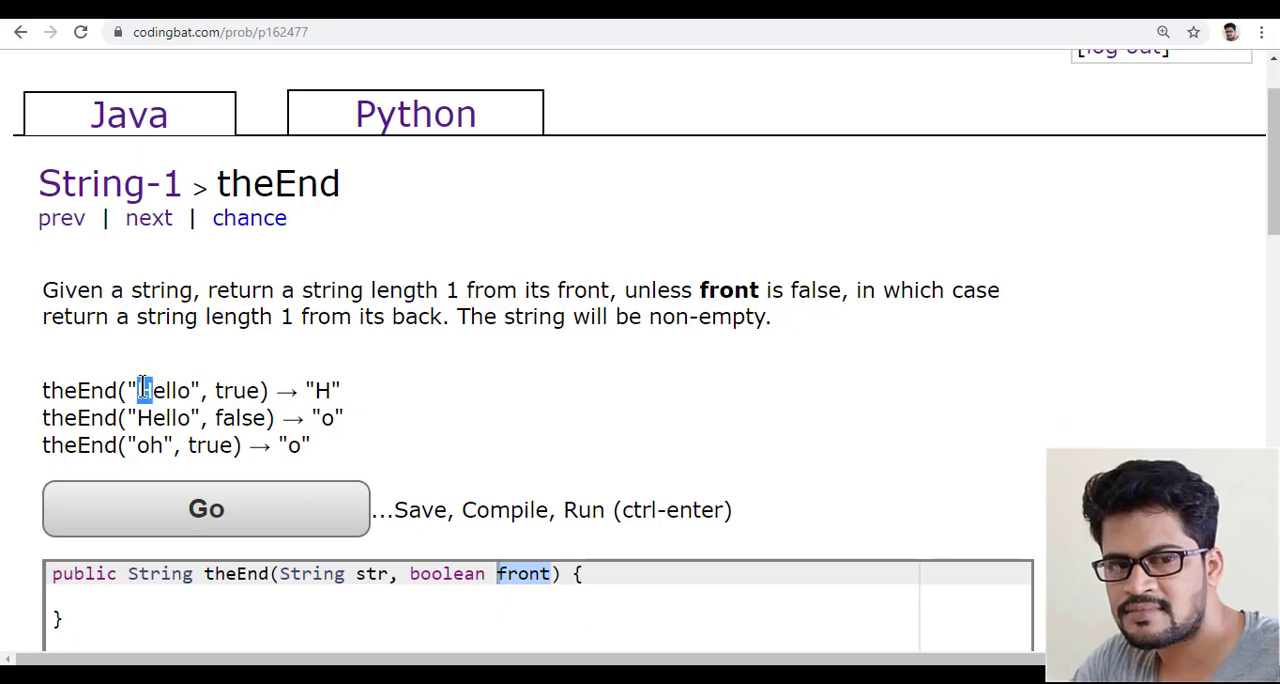
mouse_move(355, 390)
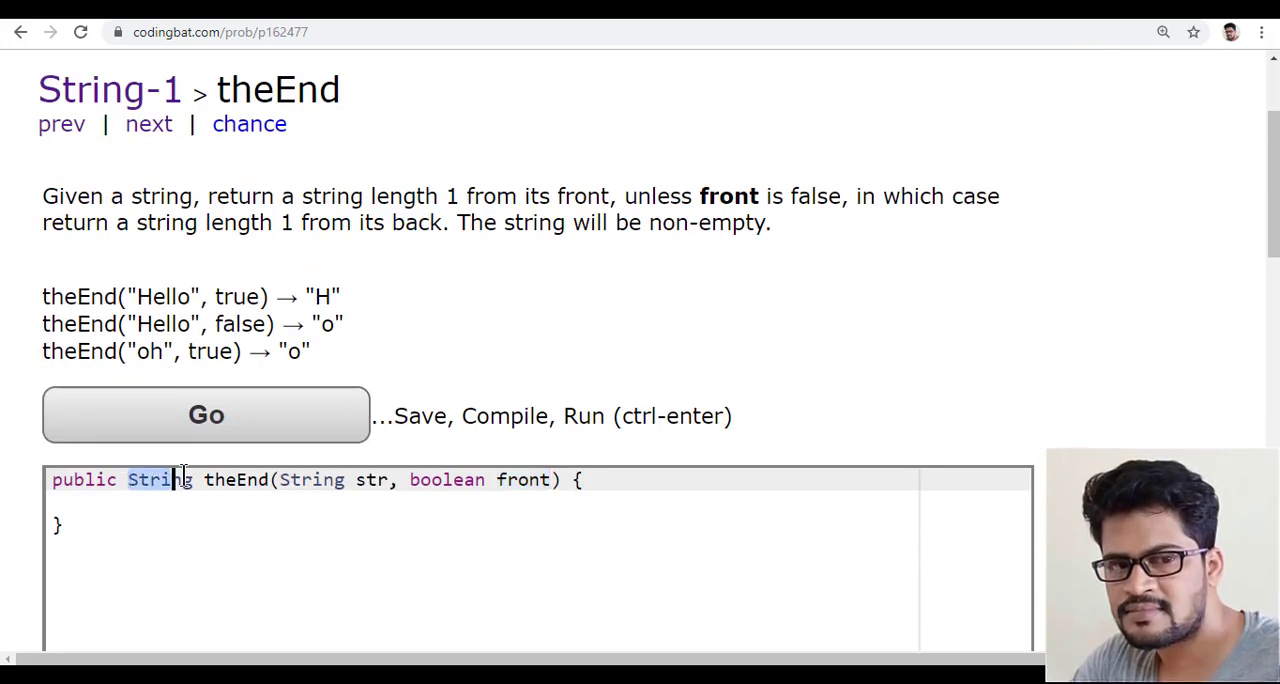
double_click(163, 297)
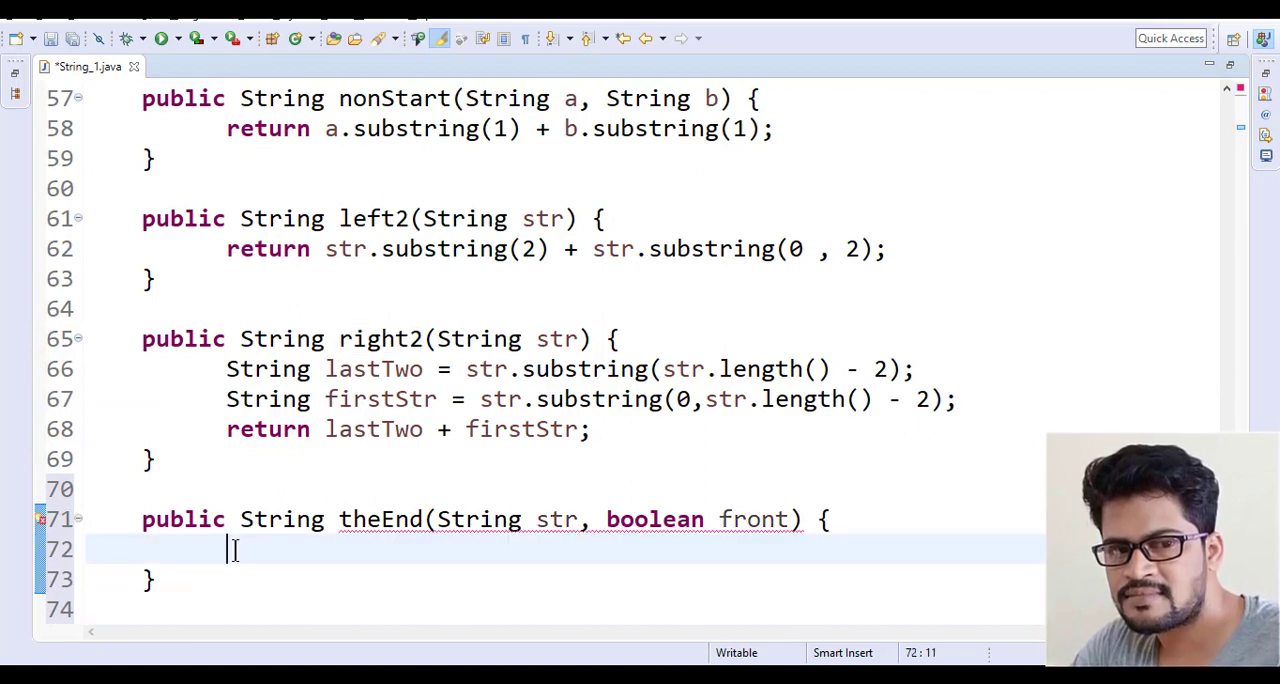
Write if(front) returning str.substring(0,1) inside theEnd.
type("if(f)")
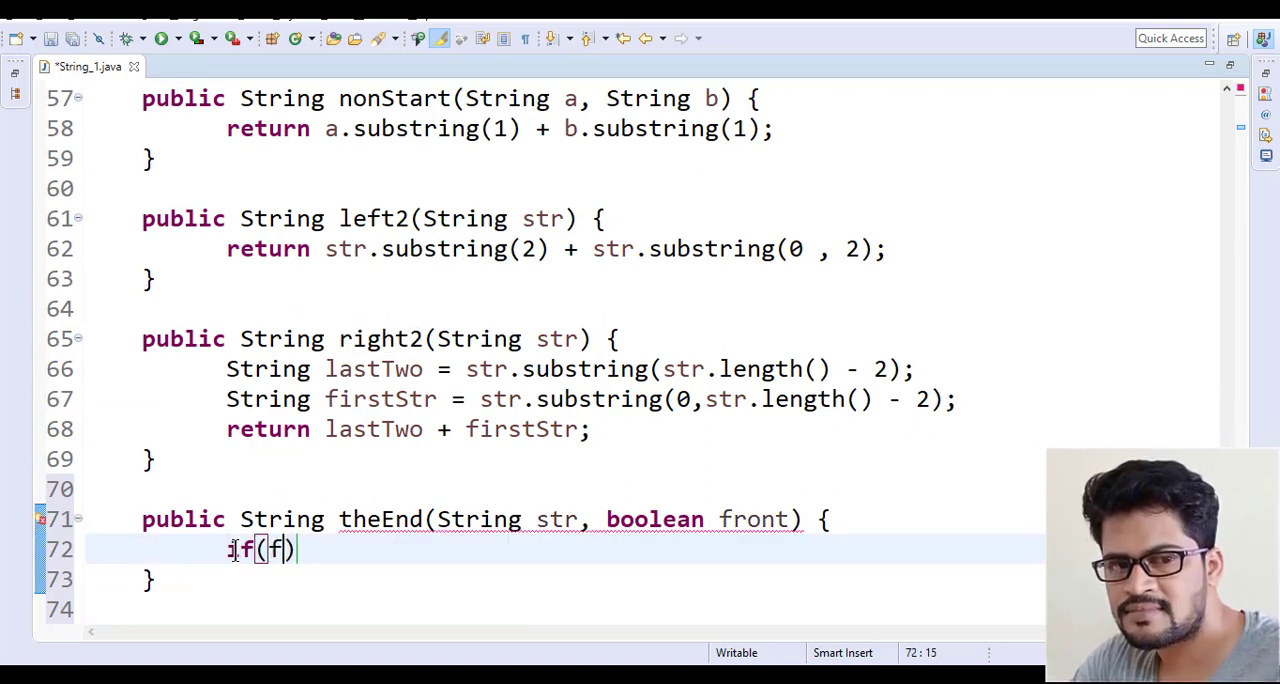
type("r")
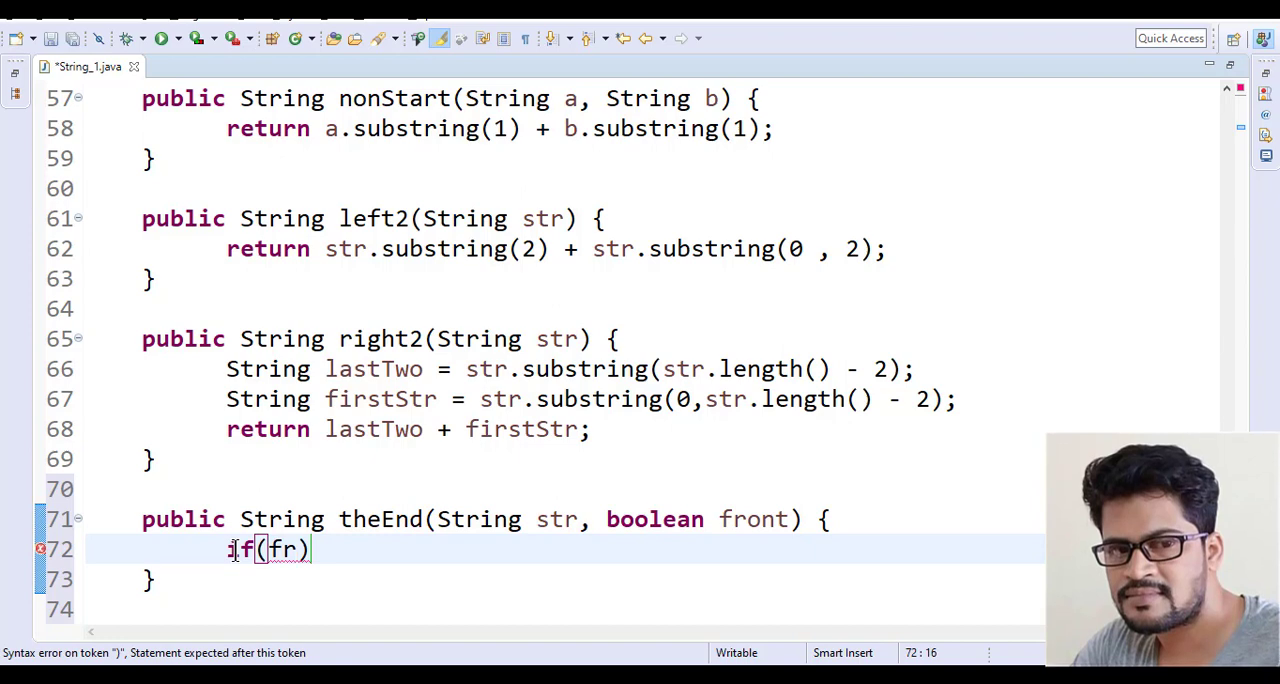
type("ont")
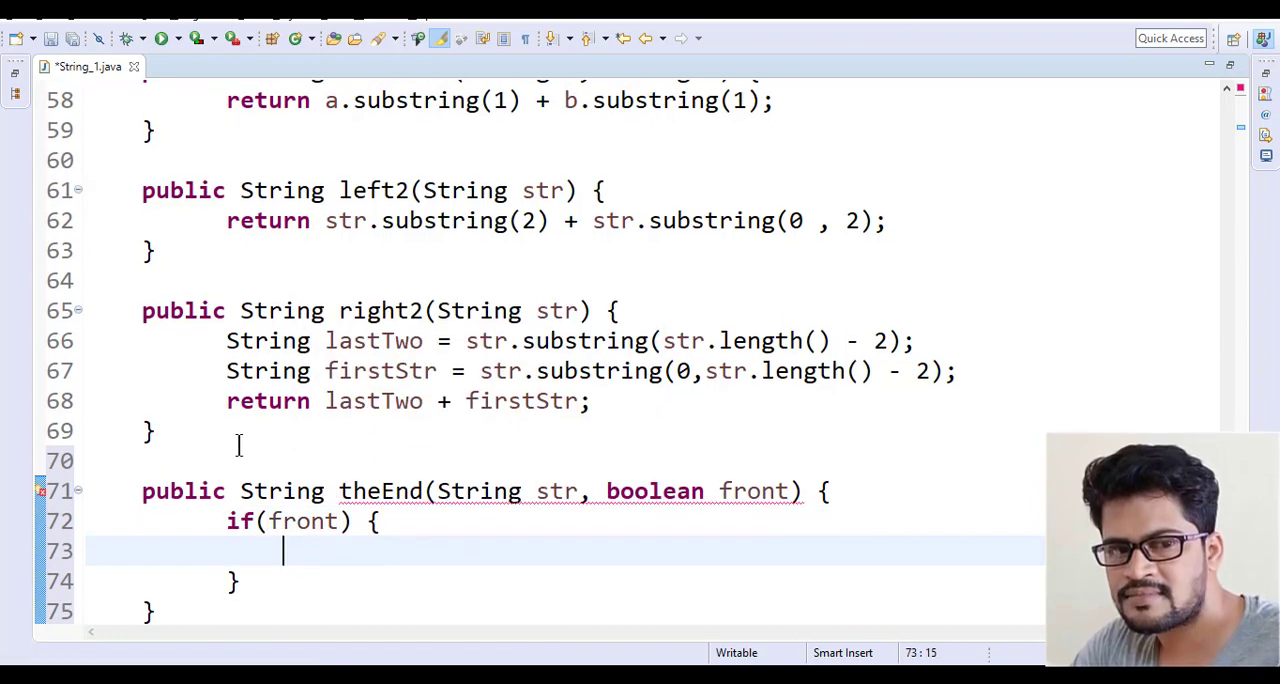
type("return str")
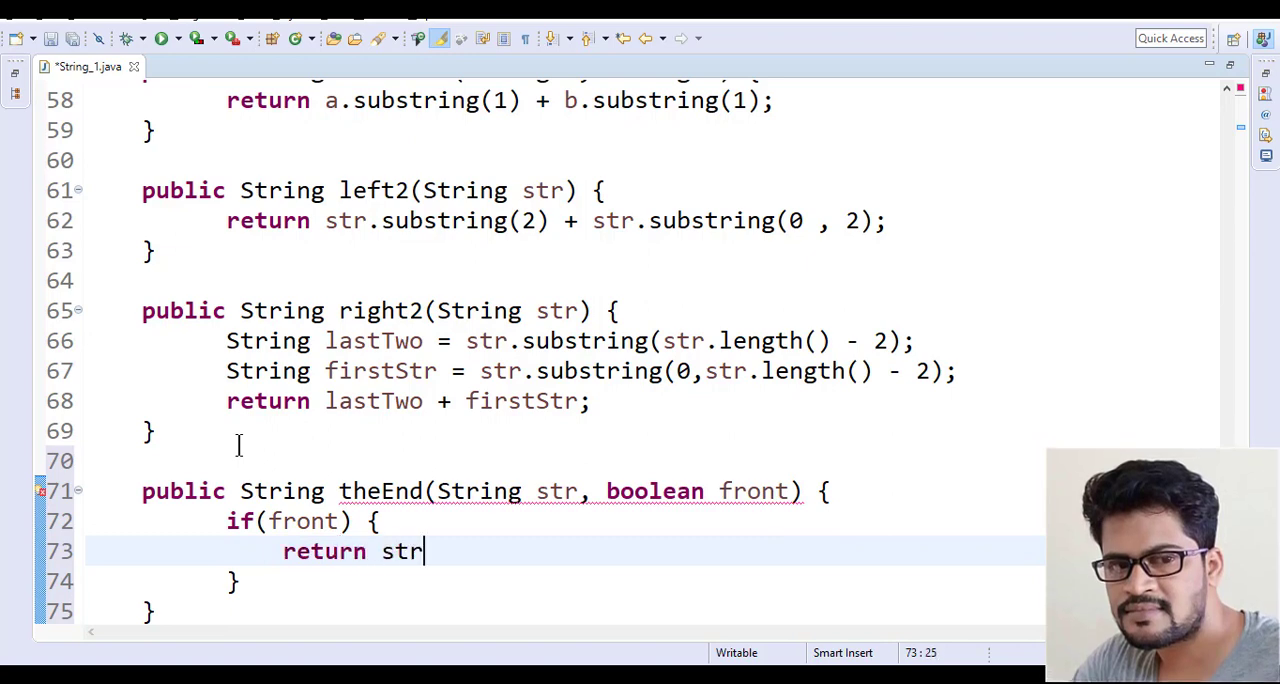
type(".substring(beginIndex")
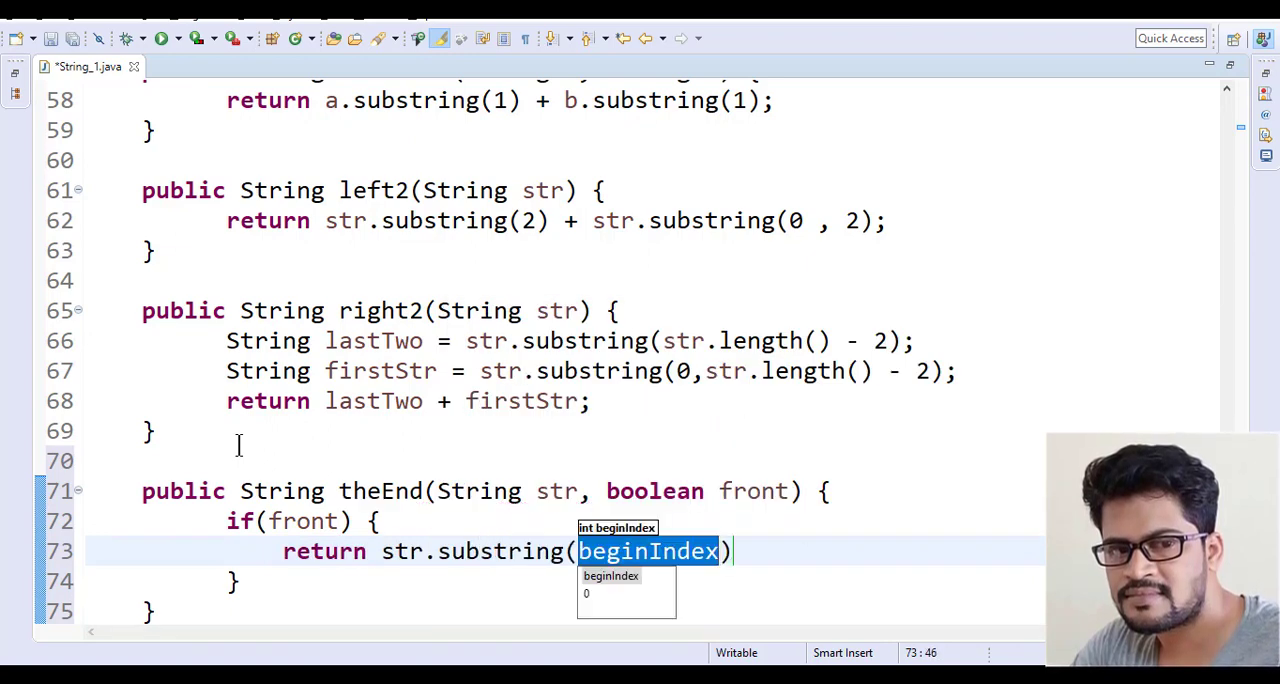
type("0,")
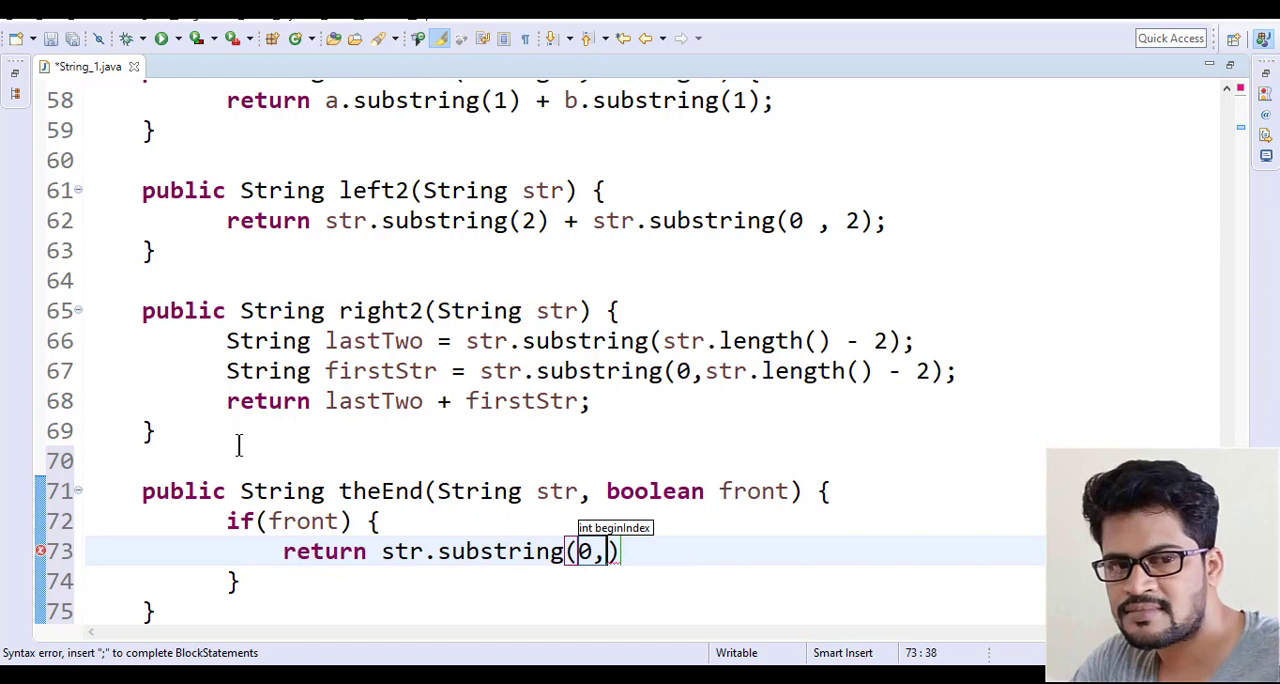
type("1;")
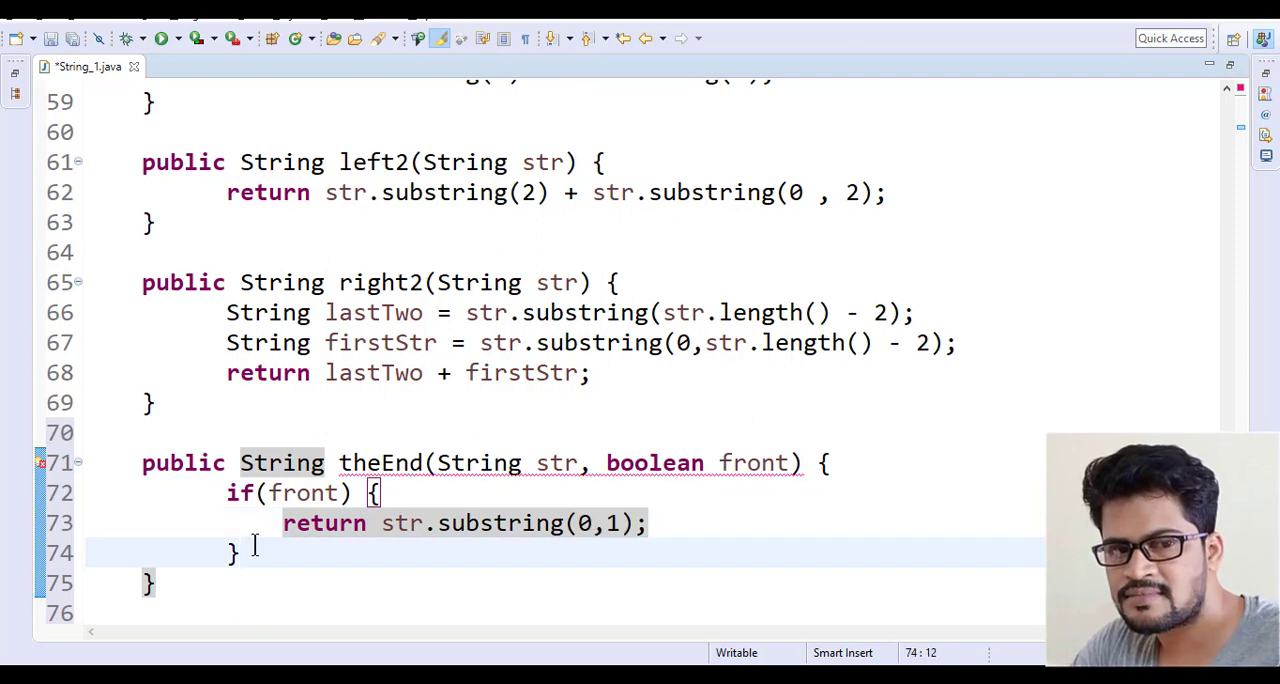
Add an else returning str.substring(str.length() - 1), then paste the method into CodingBat.
type("else {")
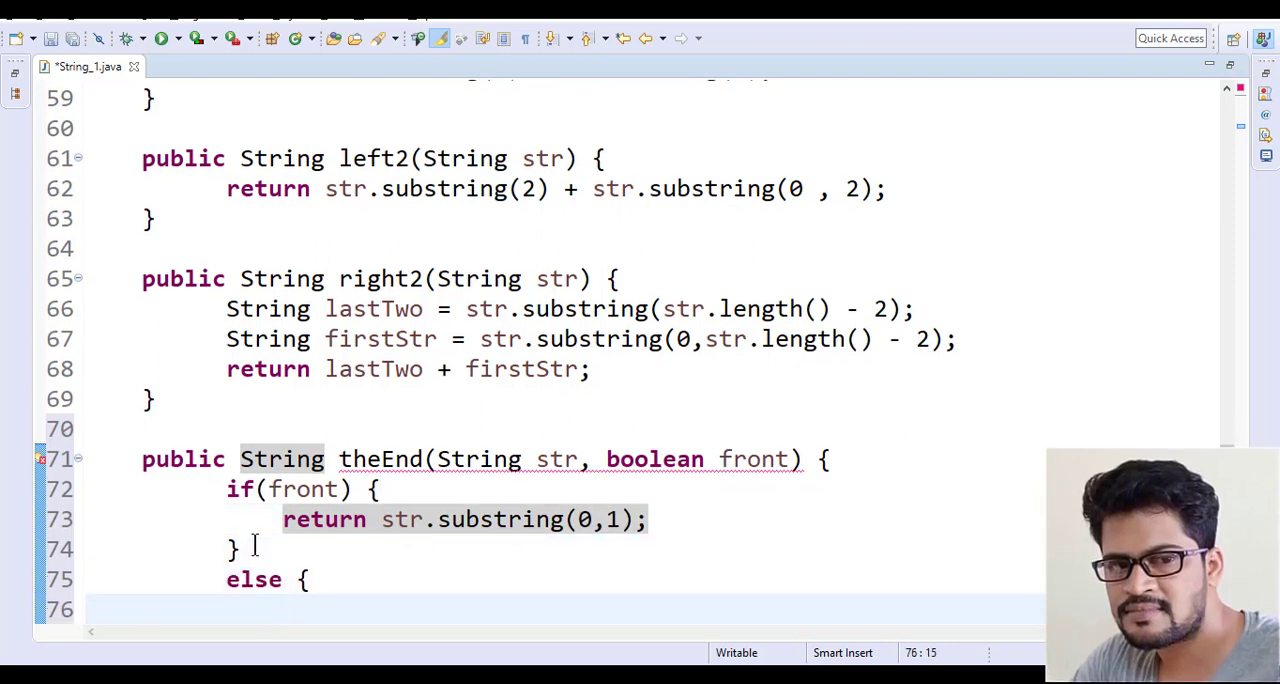
type("r")
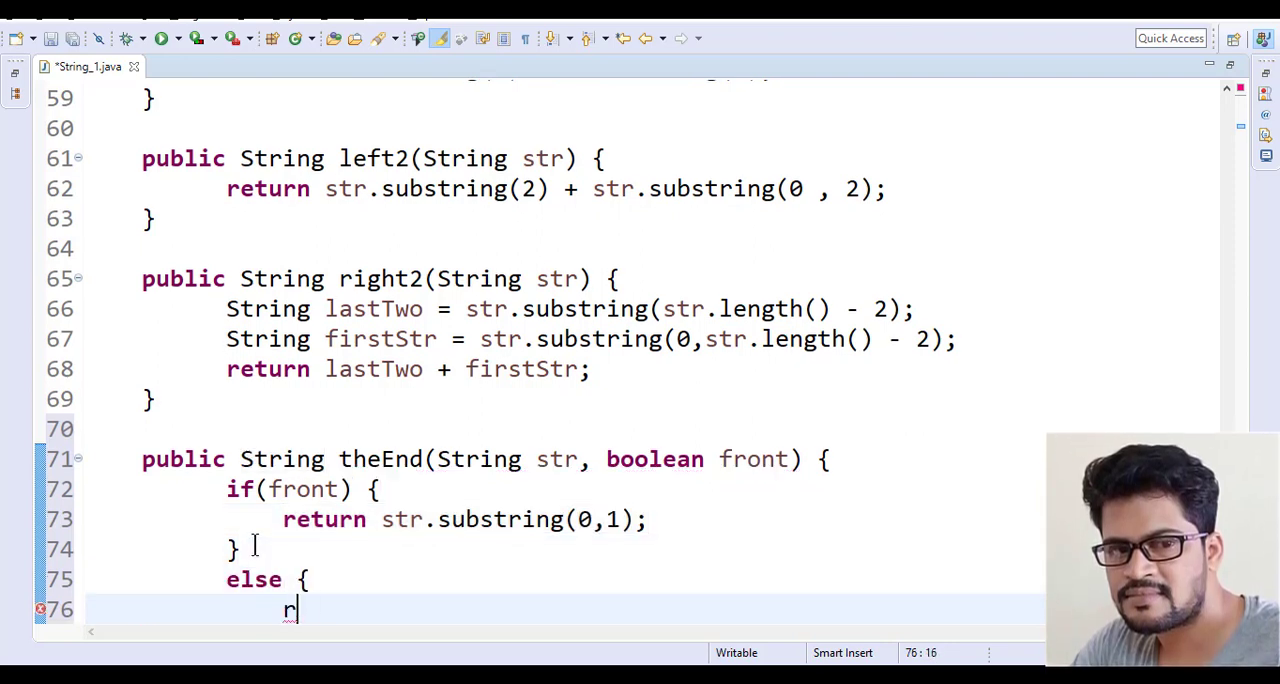
type("eturn str")
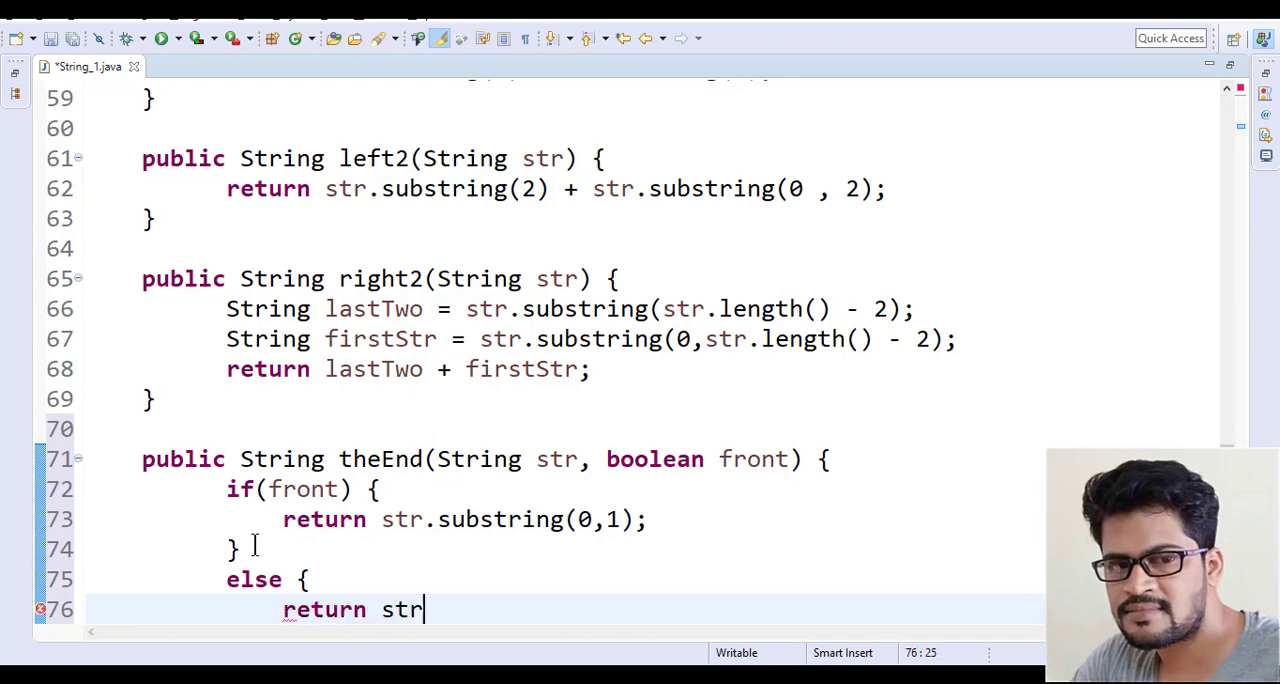
type(".sub")
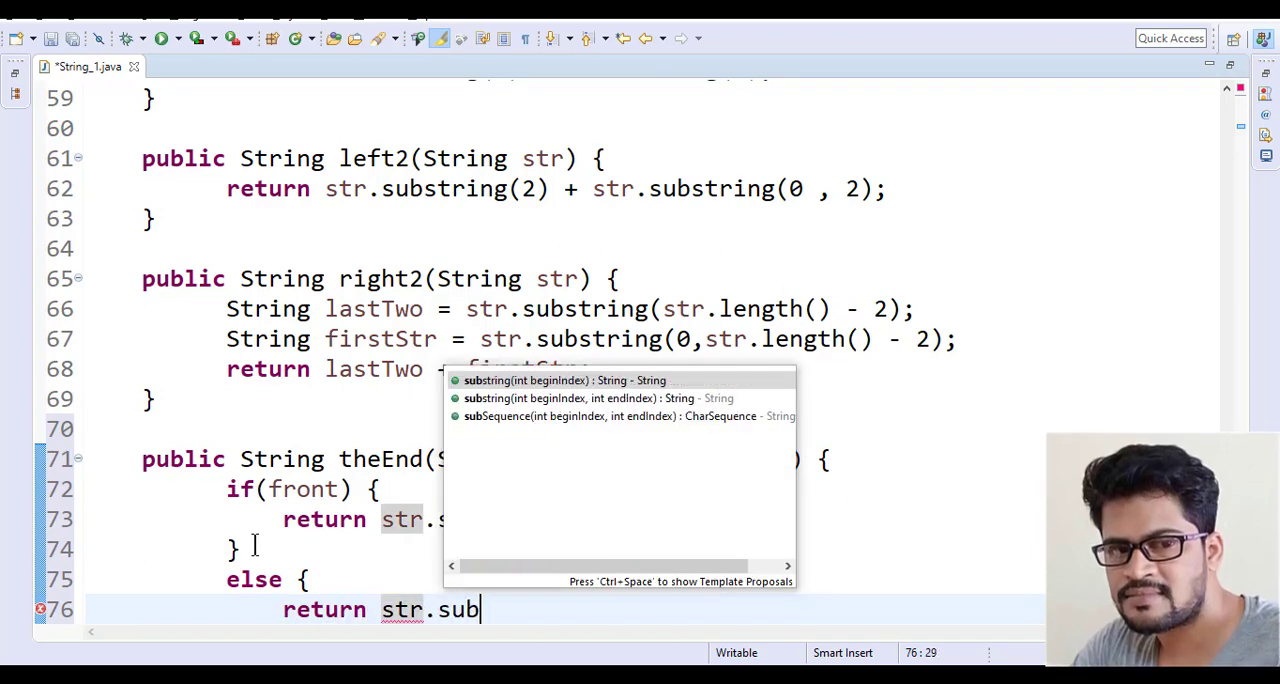
left_click(565, 380)
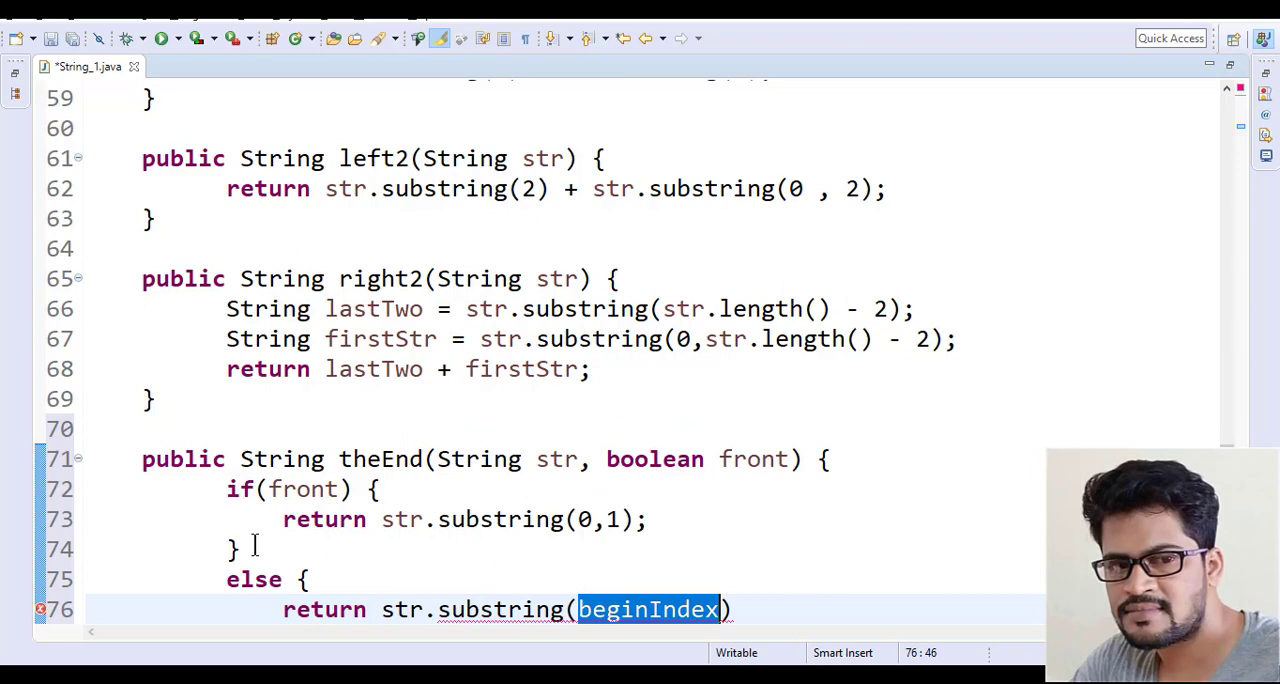
type("str")
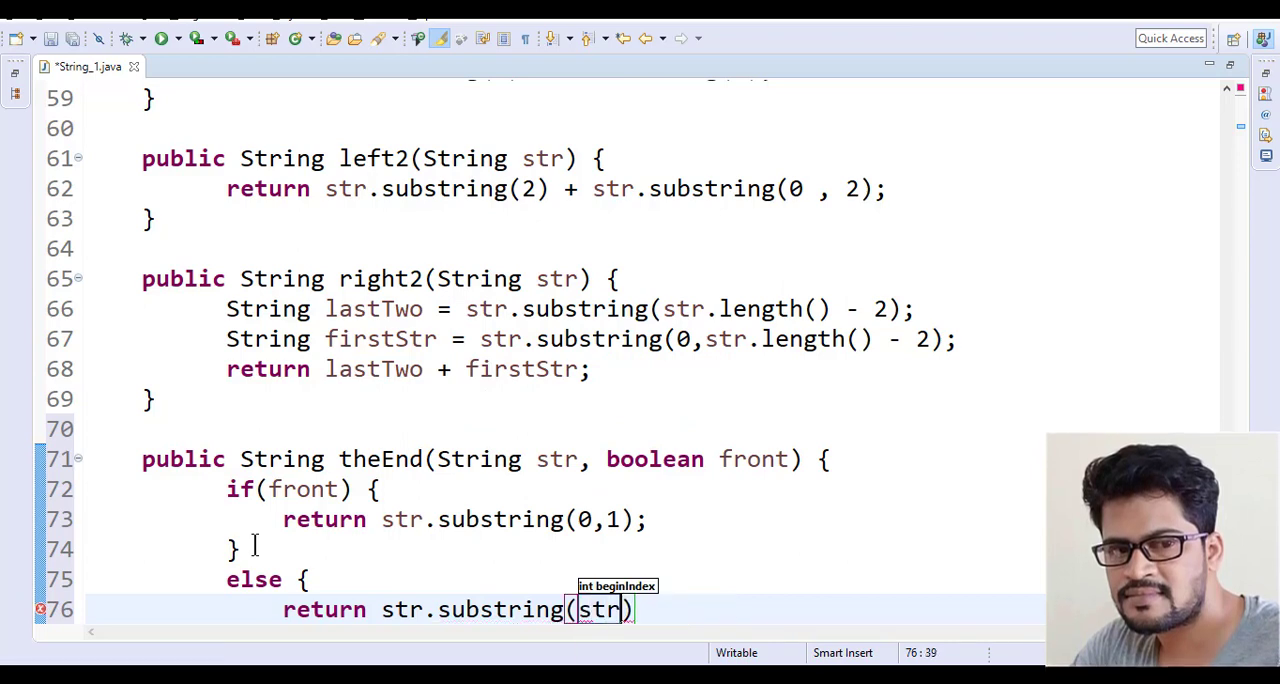
type(".length() -")
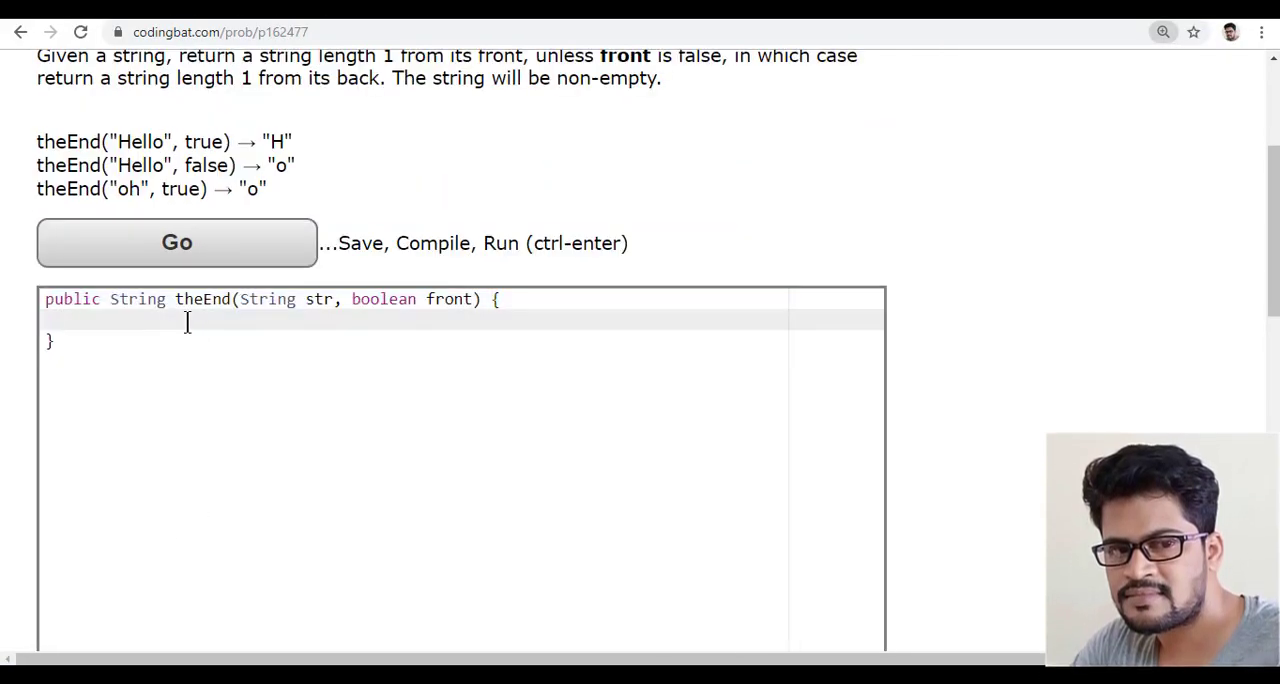
left_click(176, 243)
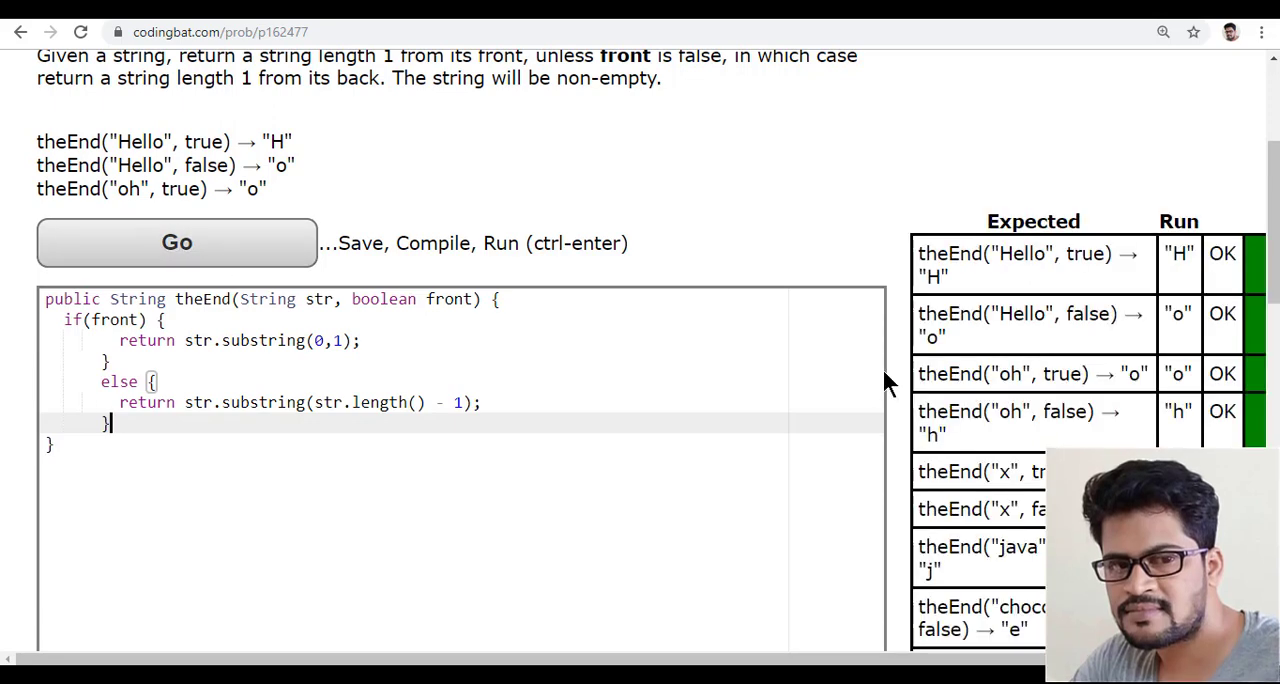